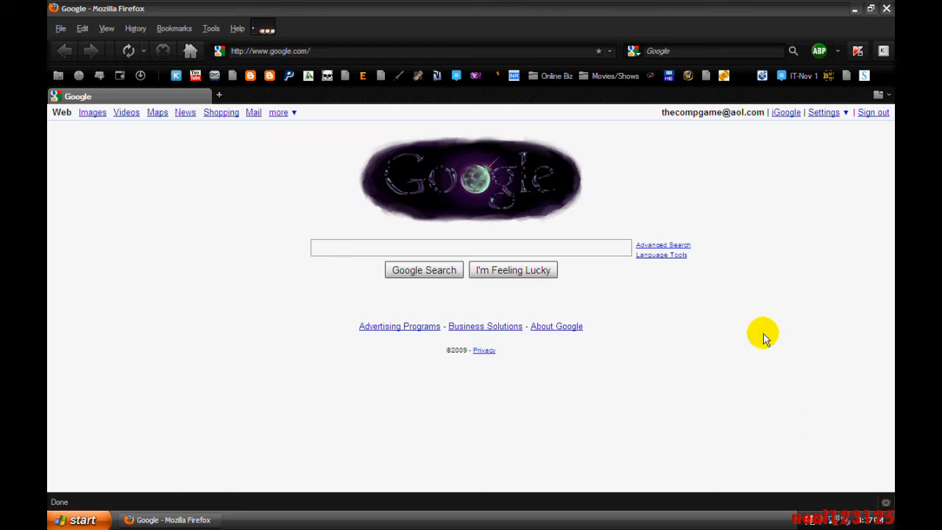
{"action": "mouse_move", "coordinate": [824, 233]}
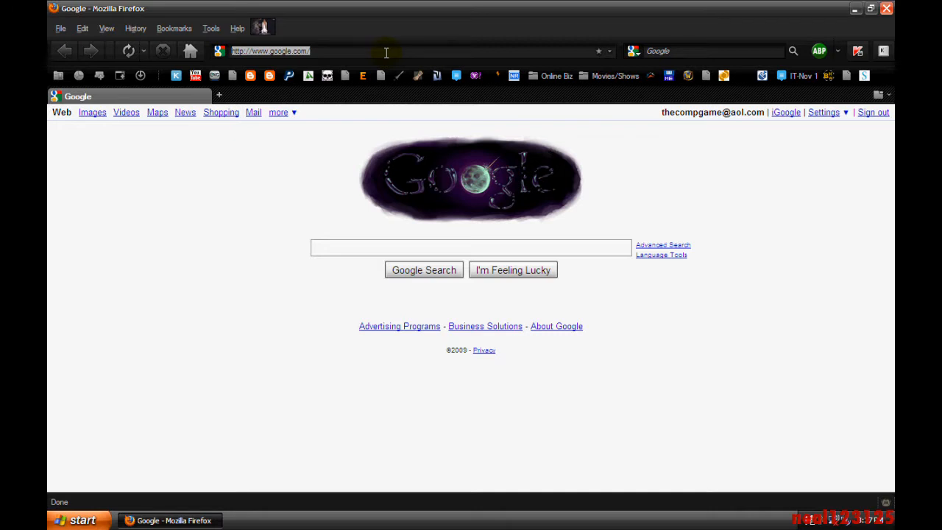
Navigate to Mozilla's Firefox customization page from the address bar.
{"action": "type", "text": "firefox."}
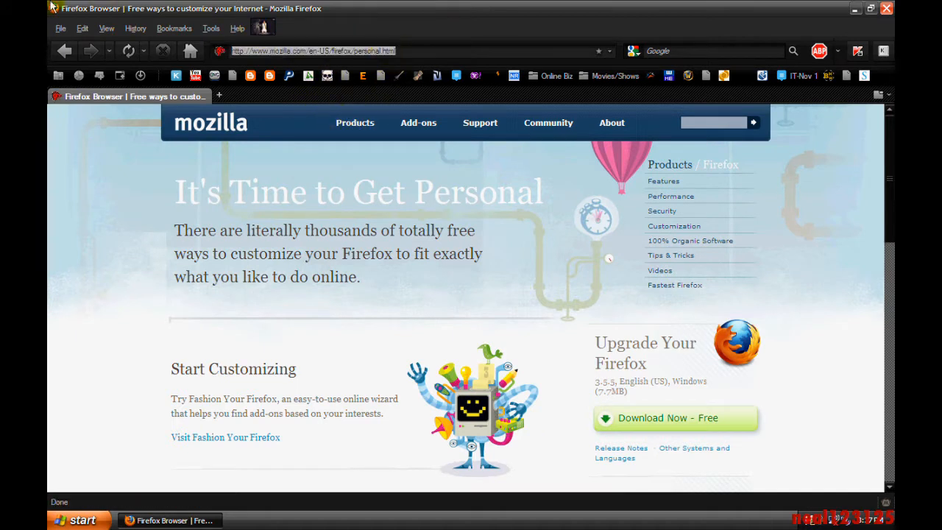
Go to addons.mozilla.org via the address-bar suggestion for 'ad'.
{"action": "type", "text": "ad"}
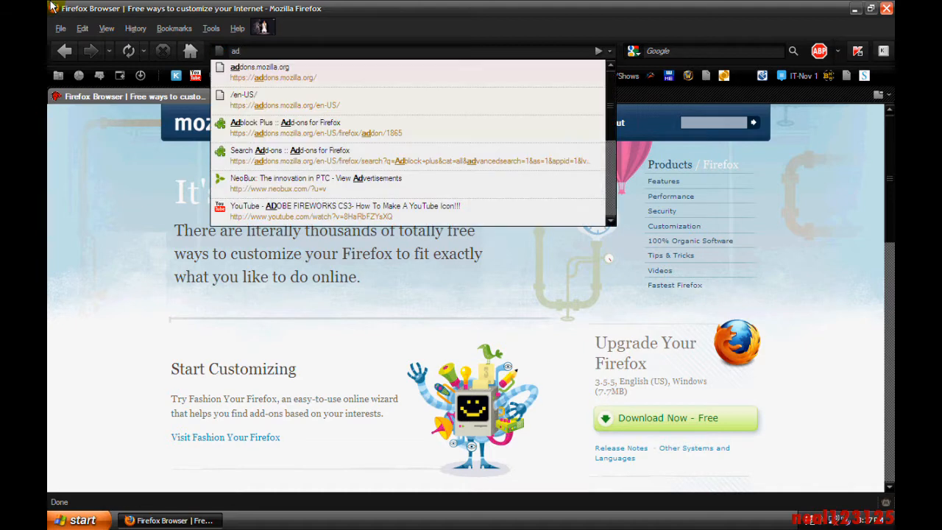
{"action": "left_click", "coordinate": [261, 66]}
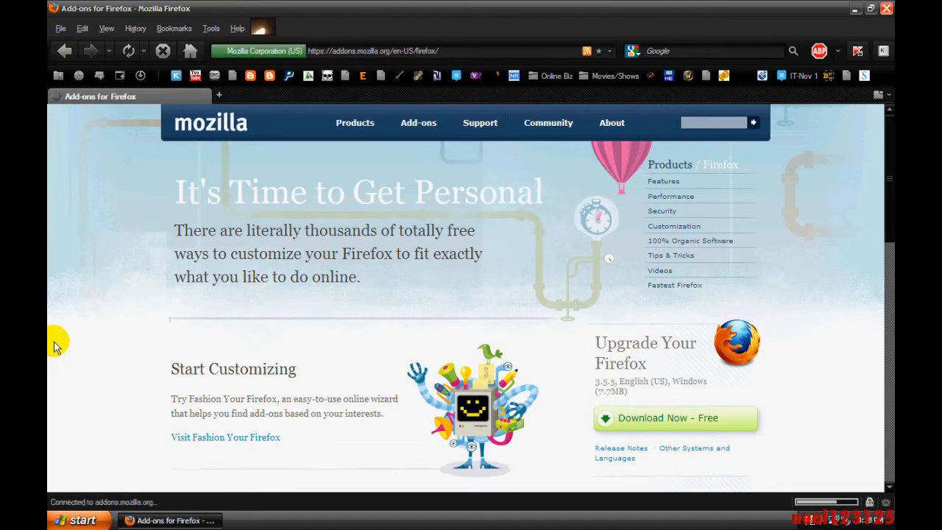
{"action": "mouse_move", "coordinate": [93, 308]}
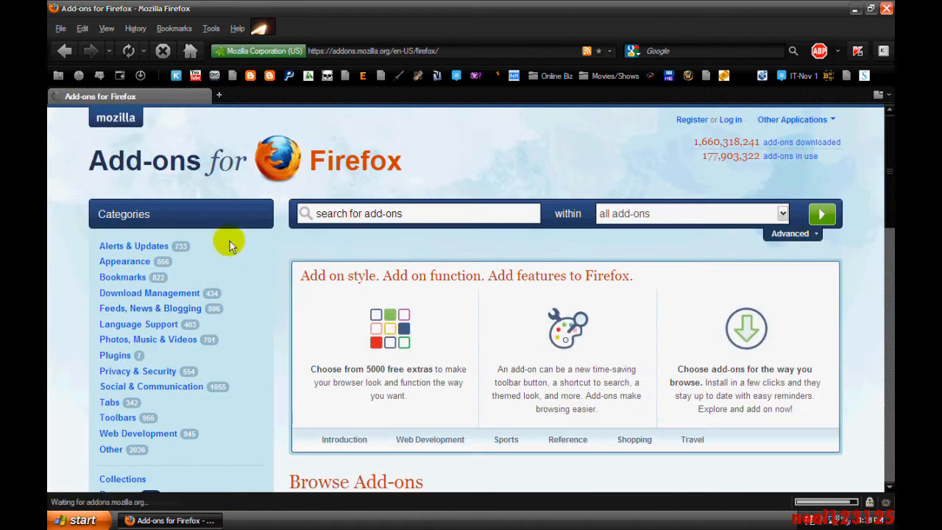
Search the Add-ons site for 'Adblock plus' using the suggested term.
{"action": "type", "text": "s"}
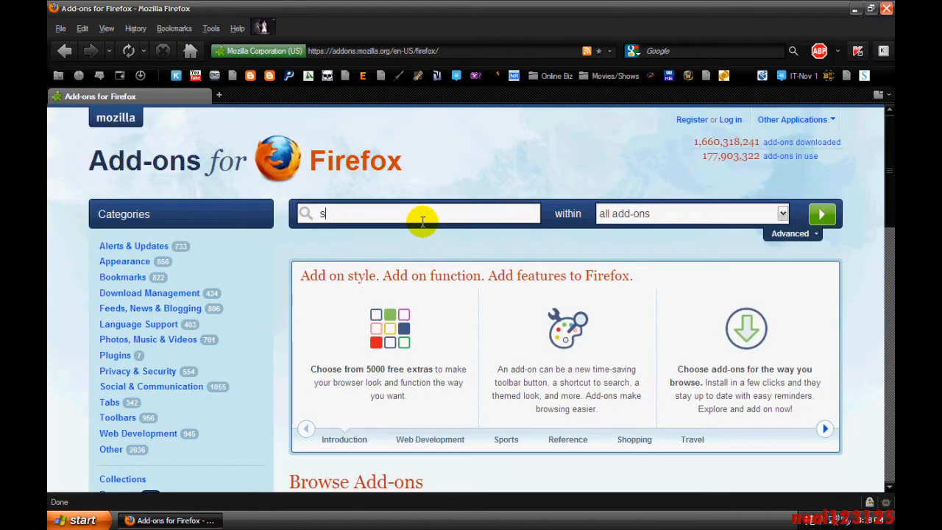
{"action": "type", "text": "Ad"}
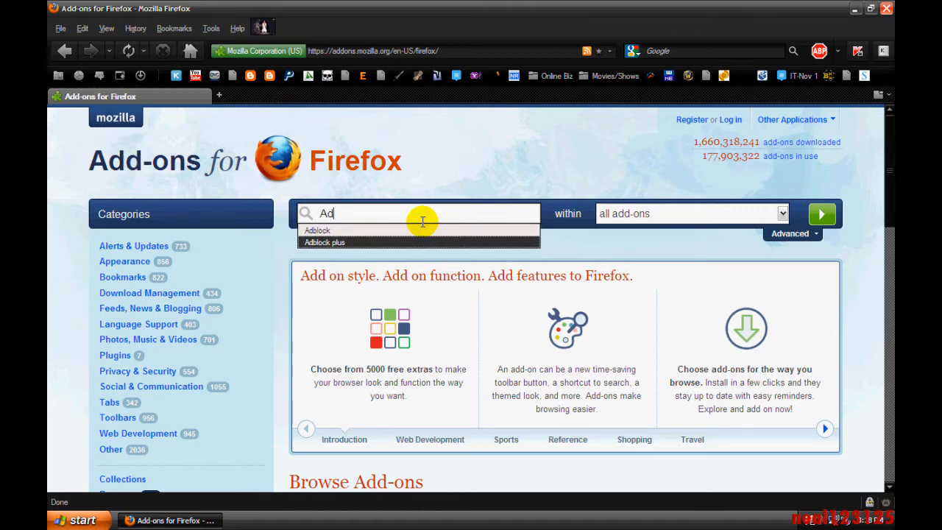
{"action": "left_click", "coordinate": [323, 241]}
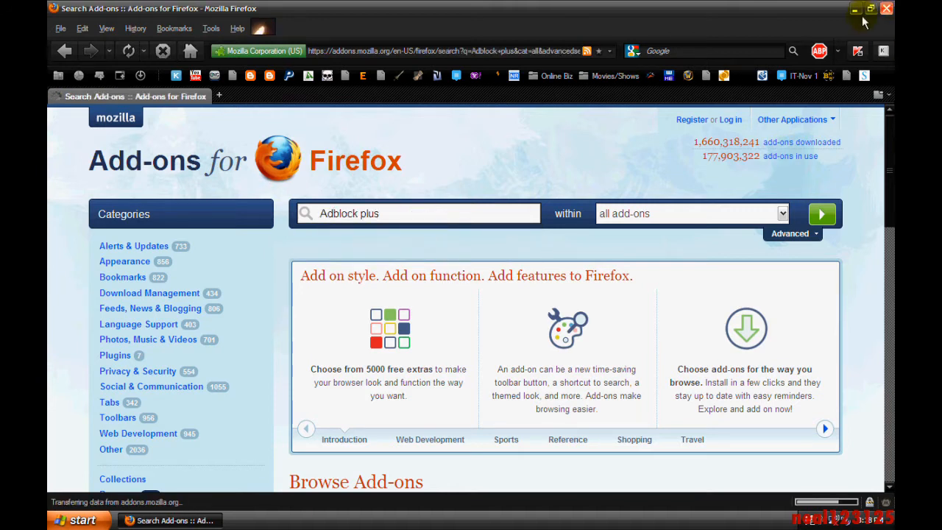
Run the search and open the Adblock Plus 1.1.1 add-on page by Wladimir Palant.
{"action": "left_click", "coordinate": [821, 213]}
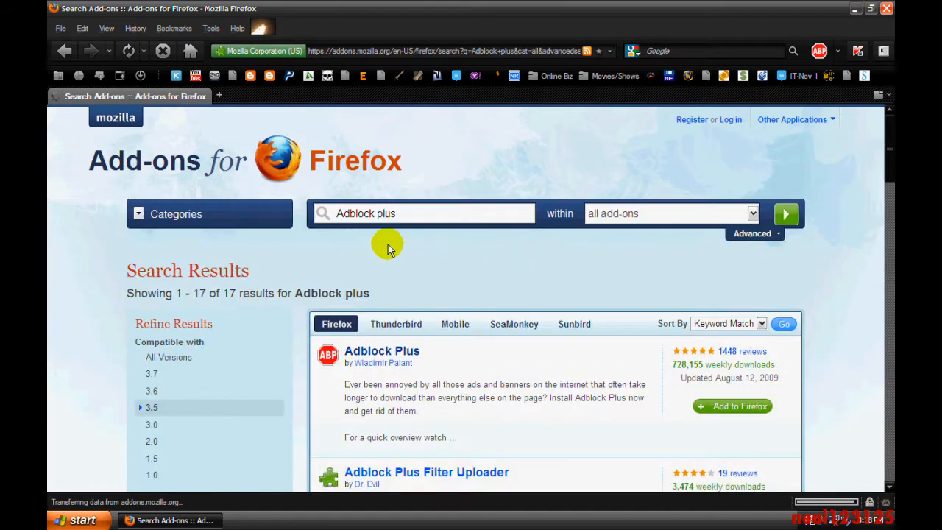
{"action": "left_click", "coordinate": [381, 350]}
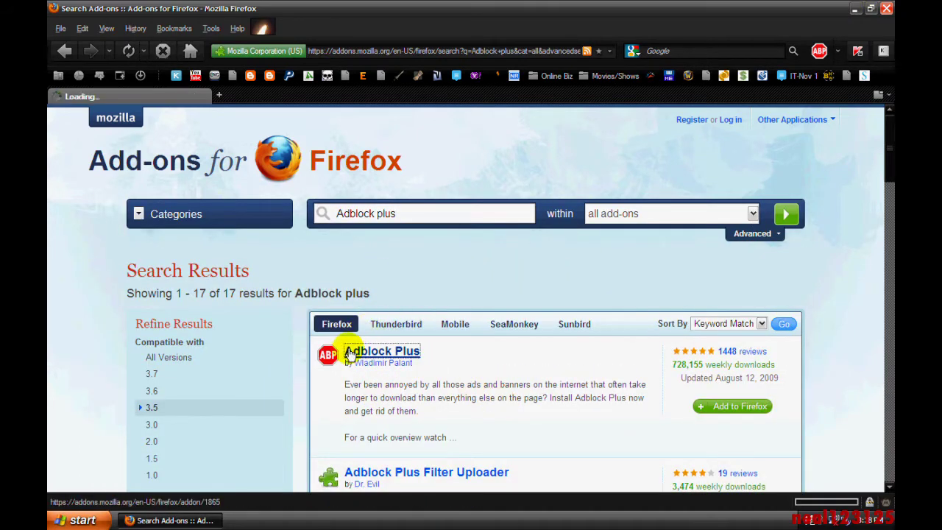
{"action": "left_click", "coordinate": [379, 350]}
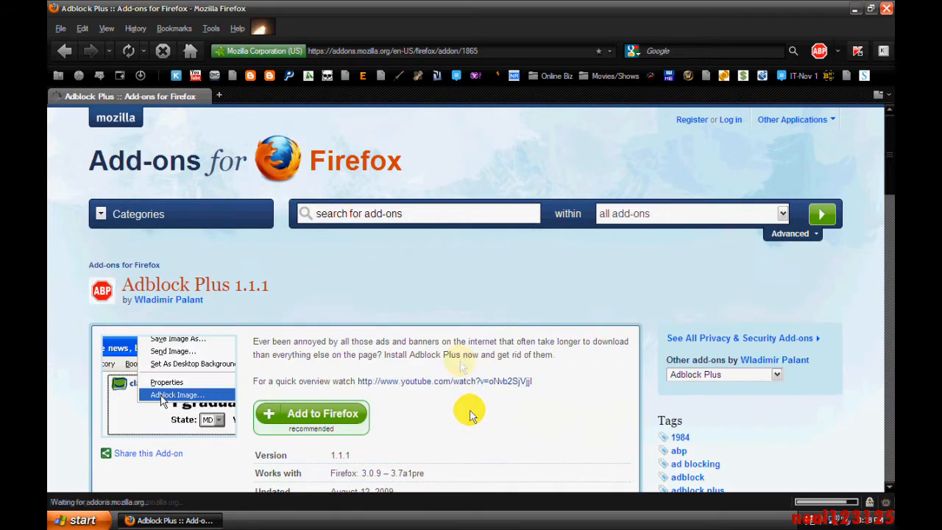
{"action": "scroll", "scroll_direction": "down", "scroll_amount": 3}
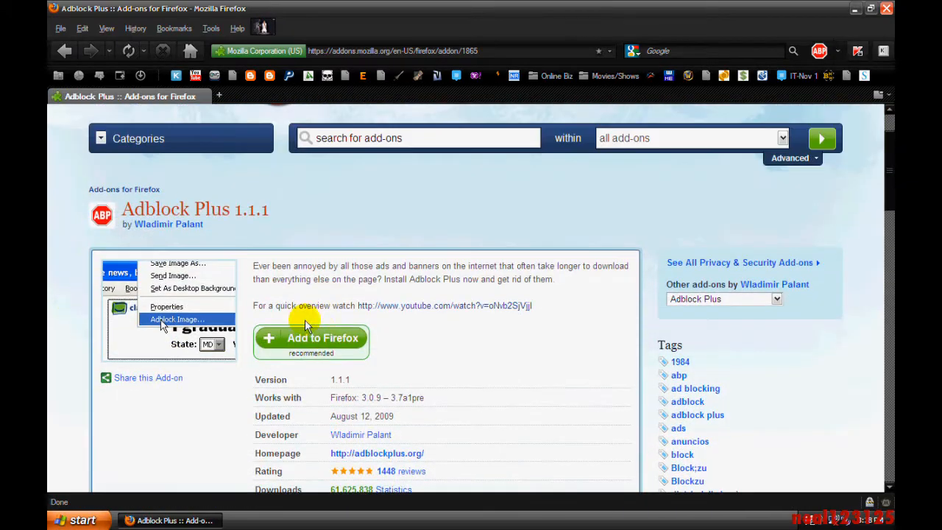
{"action": "mouse_move", "coordinate": [311, 337]}
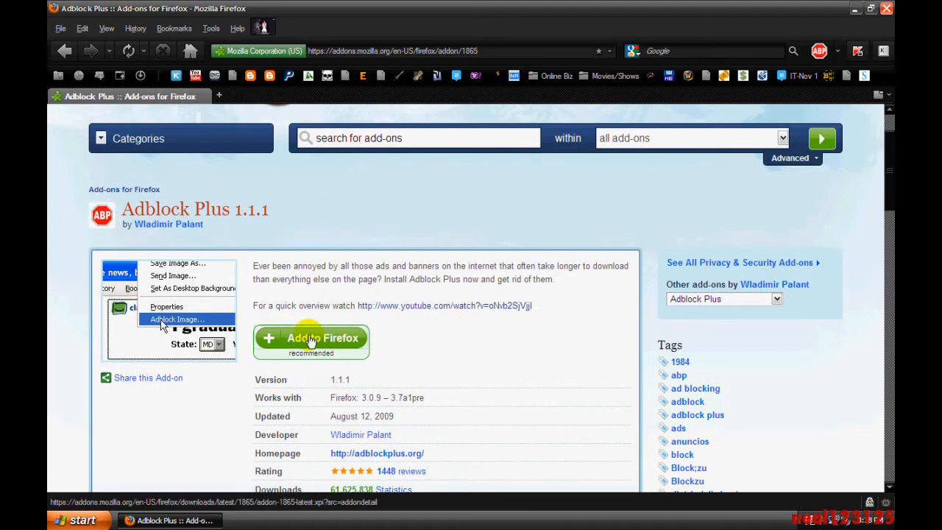
{"action": "left_click", "coordinate": [310, 337]}
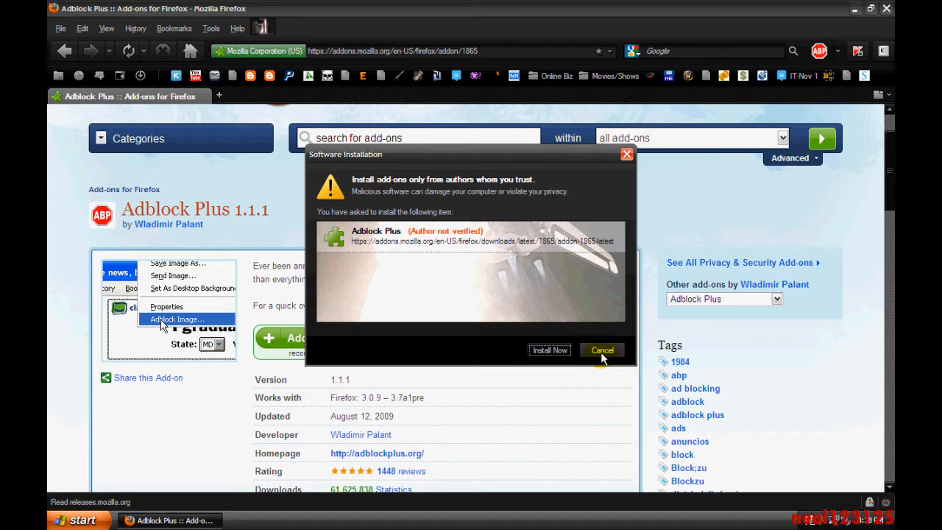
{"action": "left_click", "coordinate": [601, 351]}
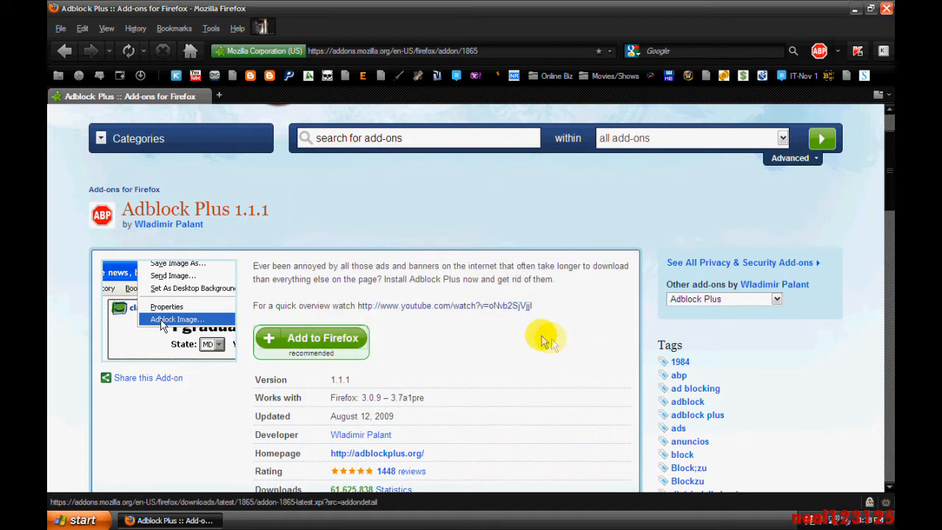
{"action": "mouse_move", "coordinate": [507, 254]}
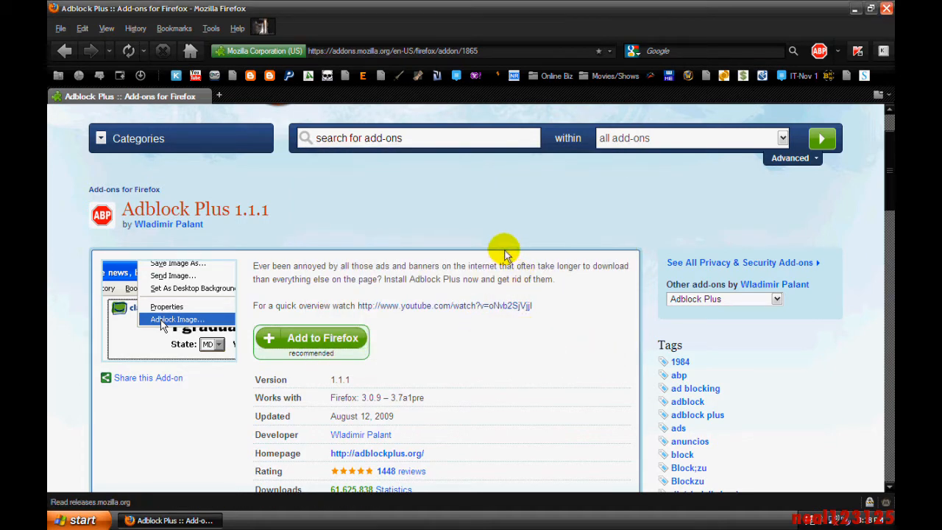
Subscribe to the recommended EasyList (USA) filter list in the subscription dialog.
{"action": "left_click", "coordinate": [822, 49]}
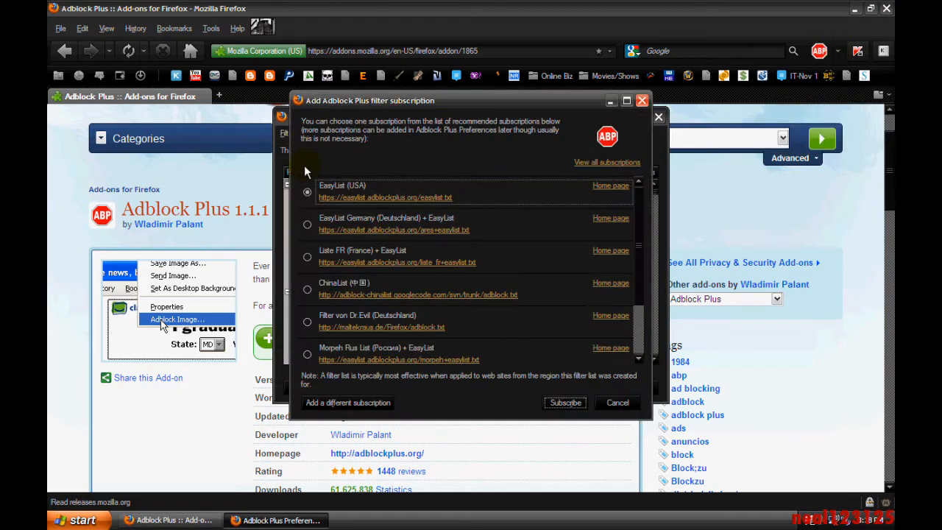
{"action": "mouse_move", "coordinate": [377, 174]}
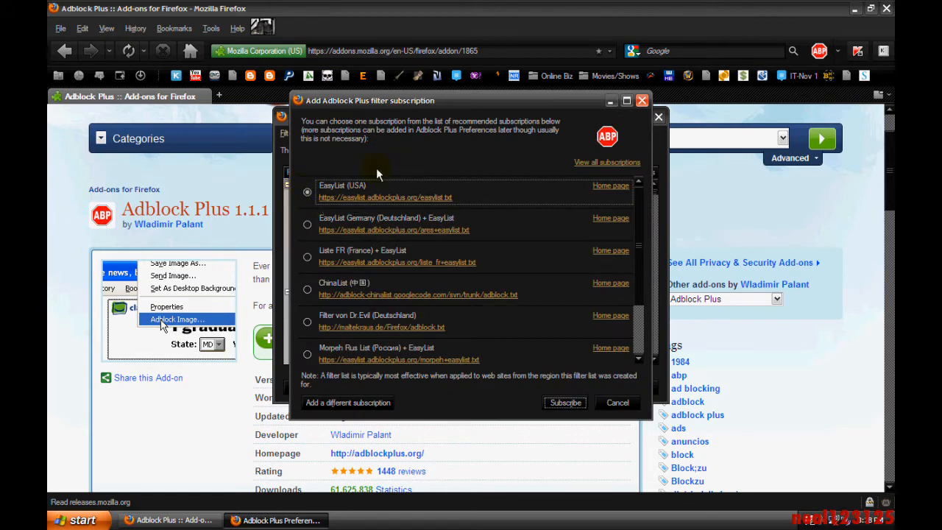
{"action": "mouse_move", "coordinate": [542, 415]}
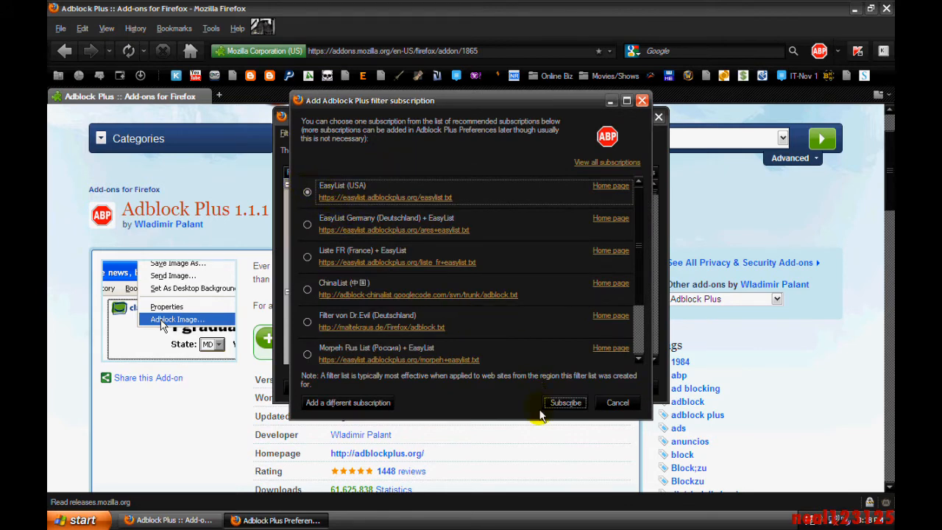
{"action": "left_click", "coordinate": [565, 404]}
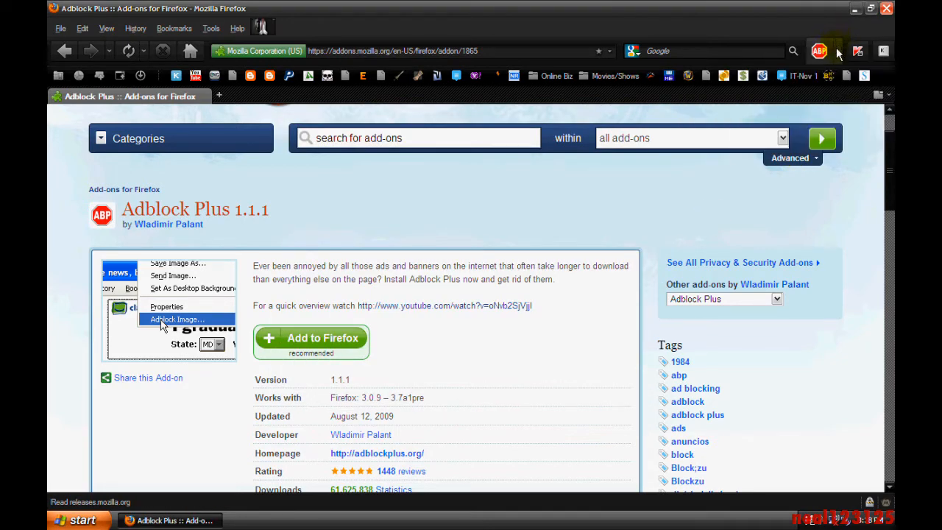
Check the ABP toolbar icon shows the blocker active and choose Preferences from its menu.
{"action": "left_click", "coordinate": [818, 50]}
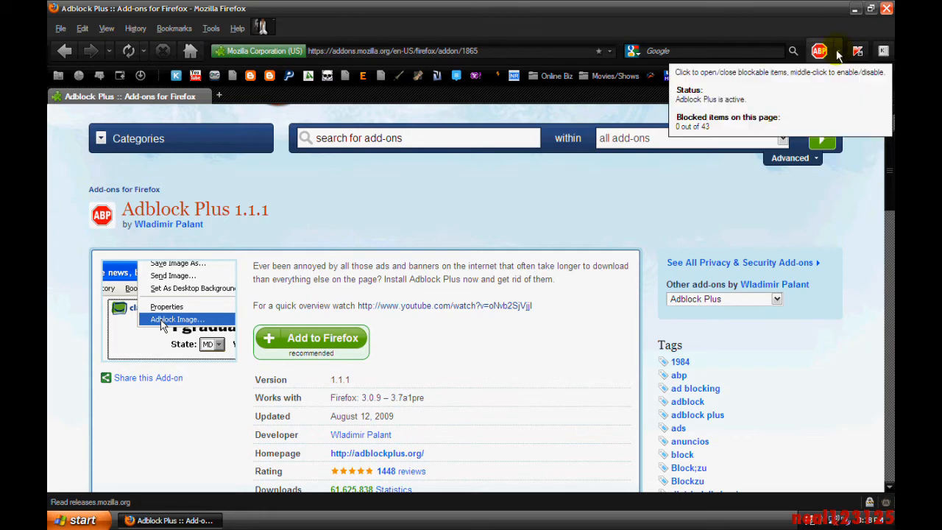
{"action": "left_click", "coordinate": [818, 47]}
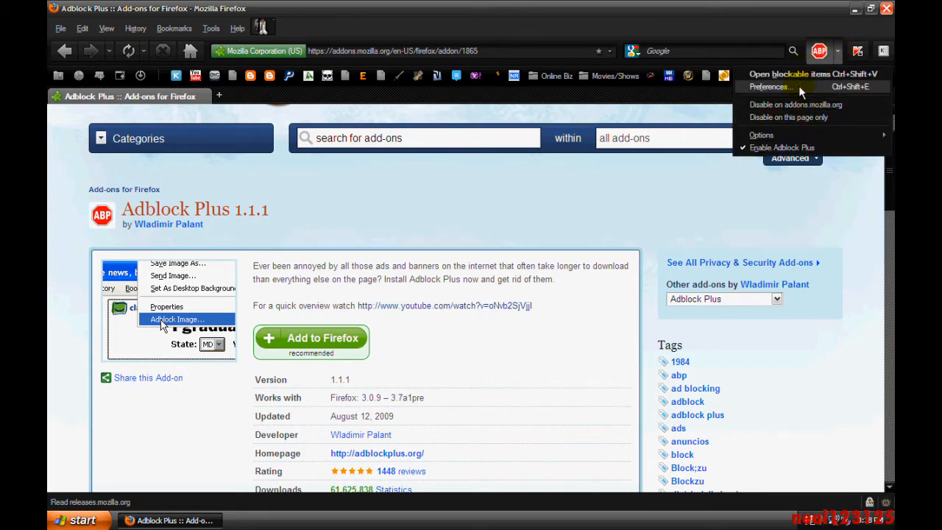
{"action": "left_click", "coordinate": [768, 85]}
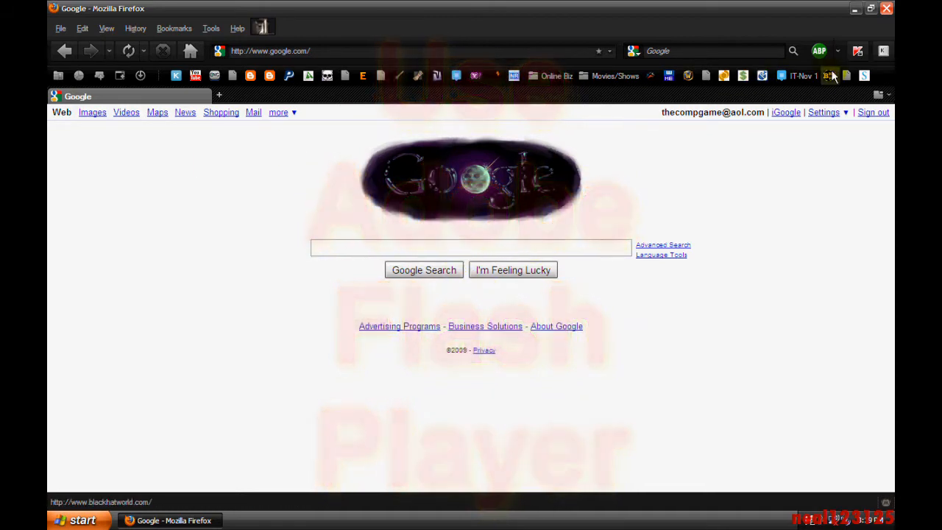
Show the ABP menu on google.com with Disable on google.com and Disable on this page only.
{"action": "left_click", "coordinate": [840, 50]}
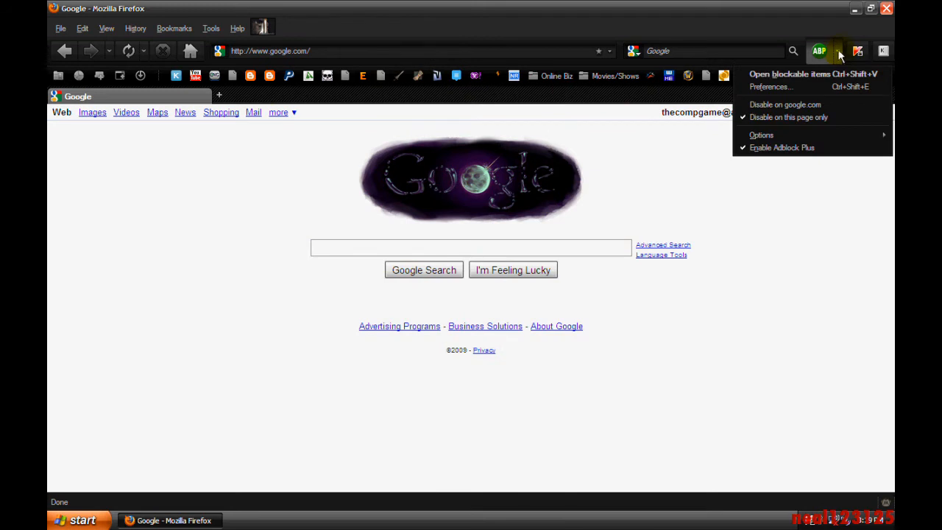
{"action": "mouse_move", "coordinate": [788, 100]}
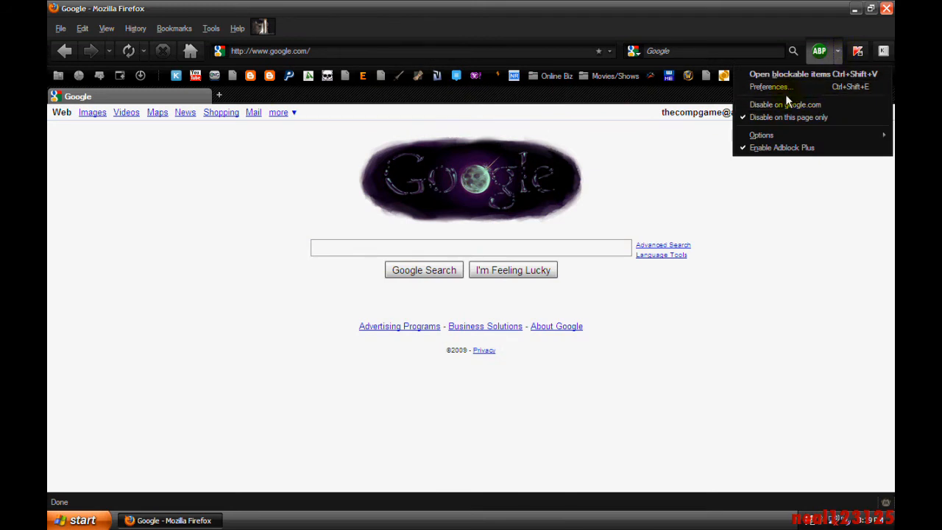
{"action": "mouse_move", "coordinate": [802, 76]}
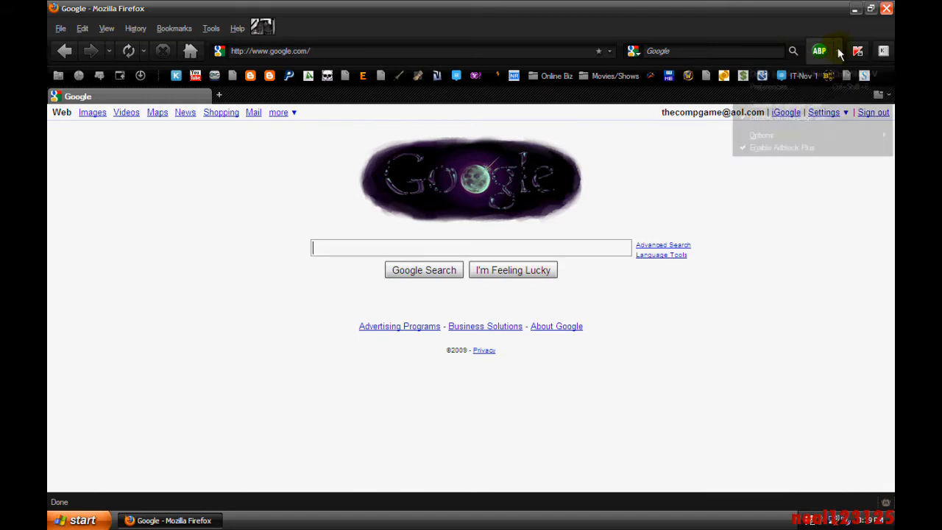
{"action": "left_click", "coordinate": [820, 50]}
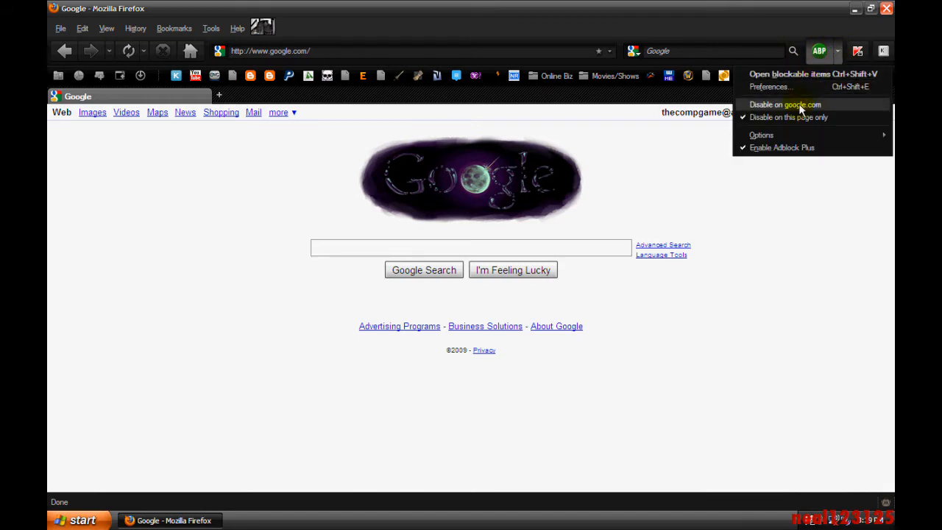
{"action": "mouse_move", "coordinate": [778, 110]}
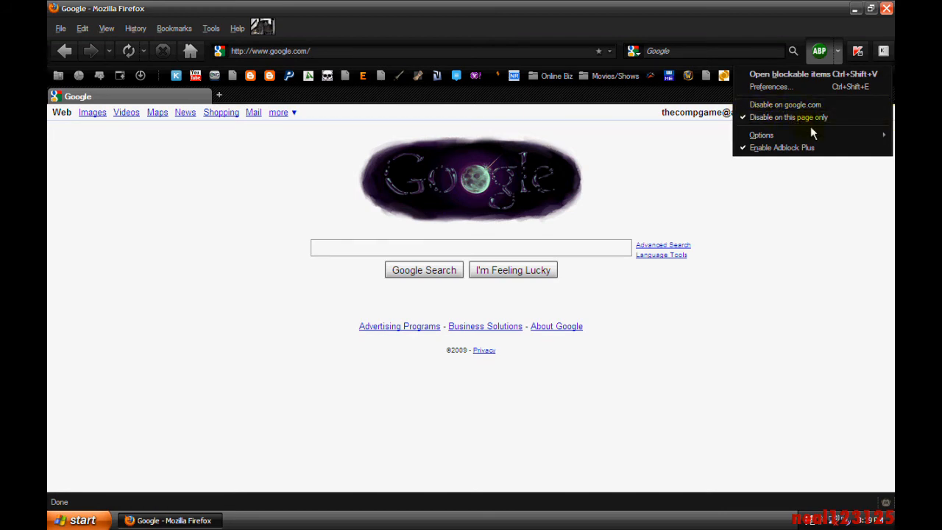
{"action": "mouse_move", "coordinate": [807, 127]}
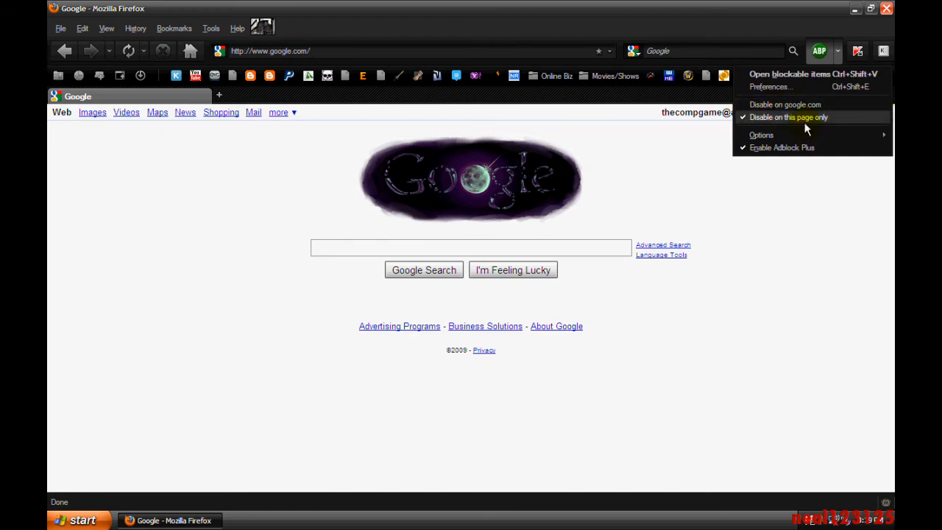
{"action": "mouse_move", "coordinate": [807, 103]}
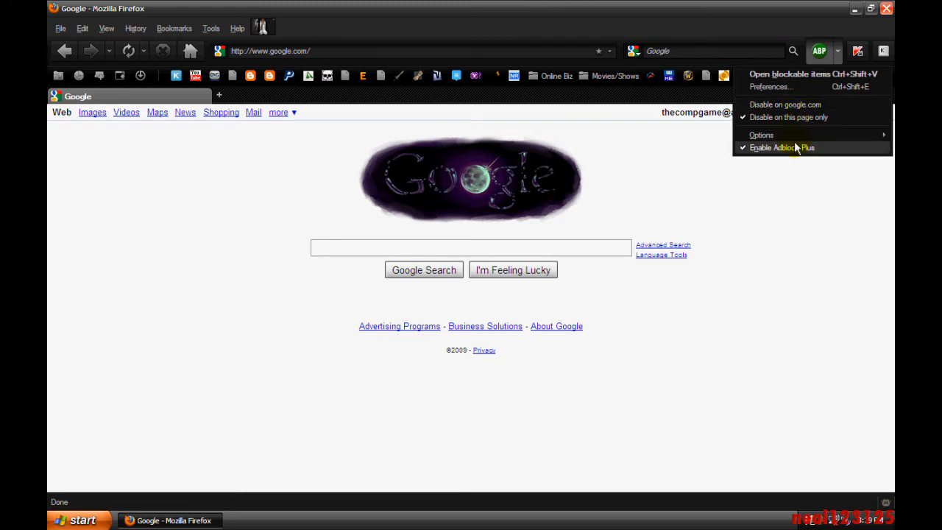
{"action": "mouse_move", "coordinate": [785, 105]}
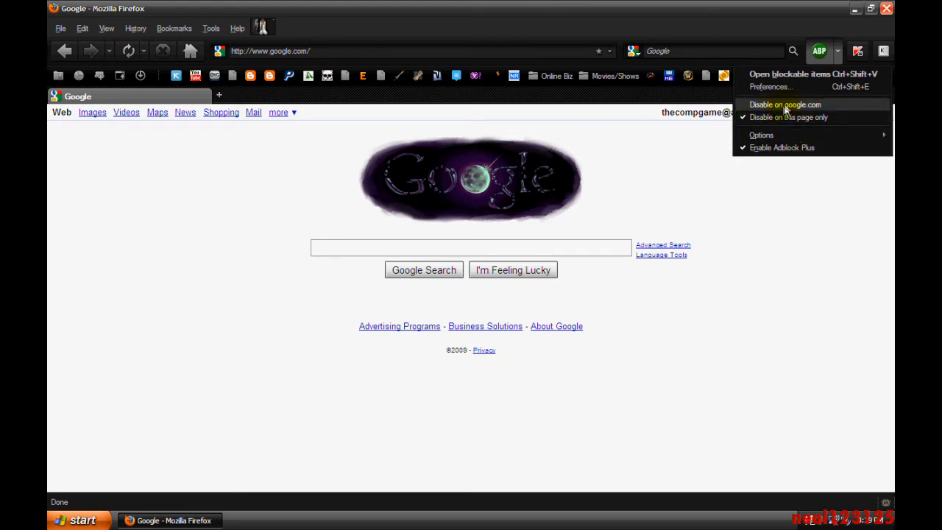
{"action": "mouse_move", "coordinate": [827, 92]}
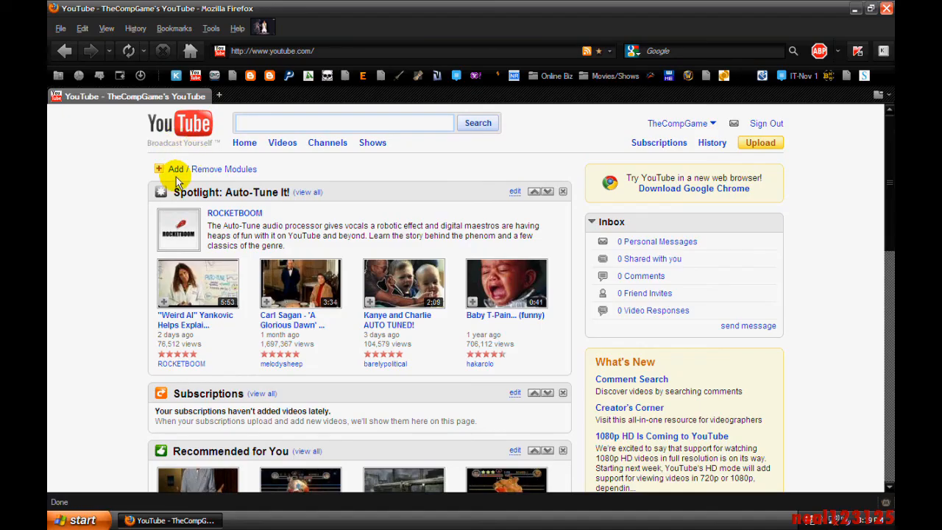
Show the YouTube account menu listing My Videos, Favorites and Playlists.
{"action": "left_click", "coordinate": [680, 124]}
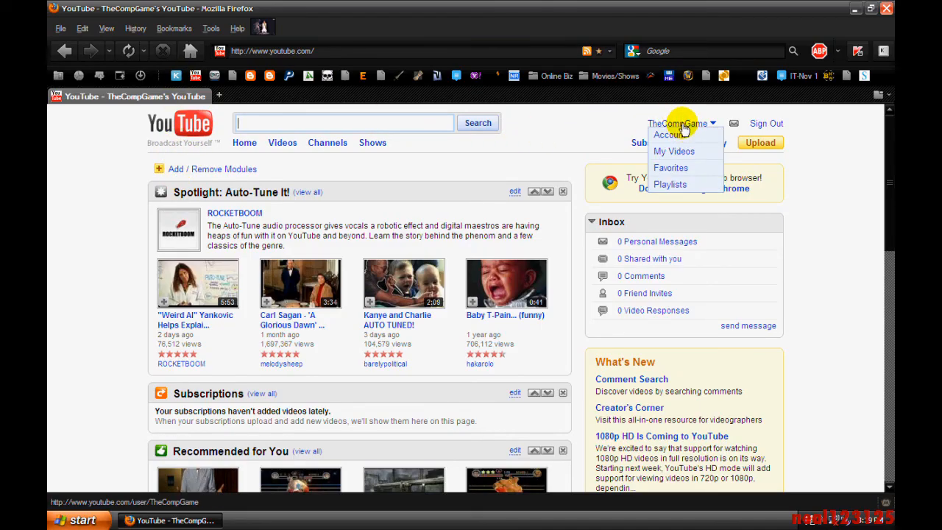